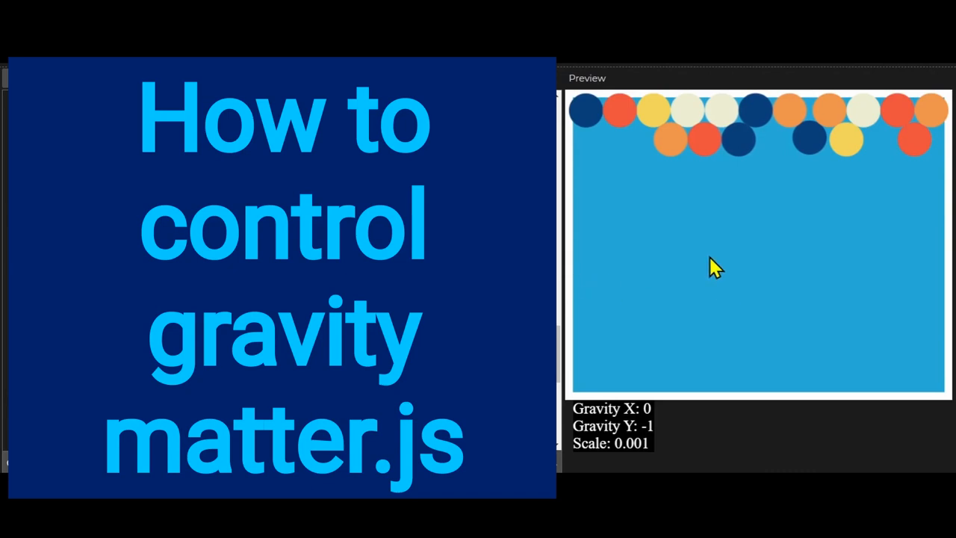
# Set gravity downward and raise the gravity scale to 0.0021 in the running sketch.
pyautogui.press('d')
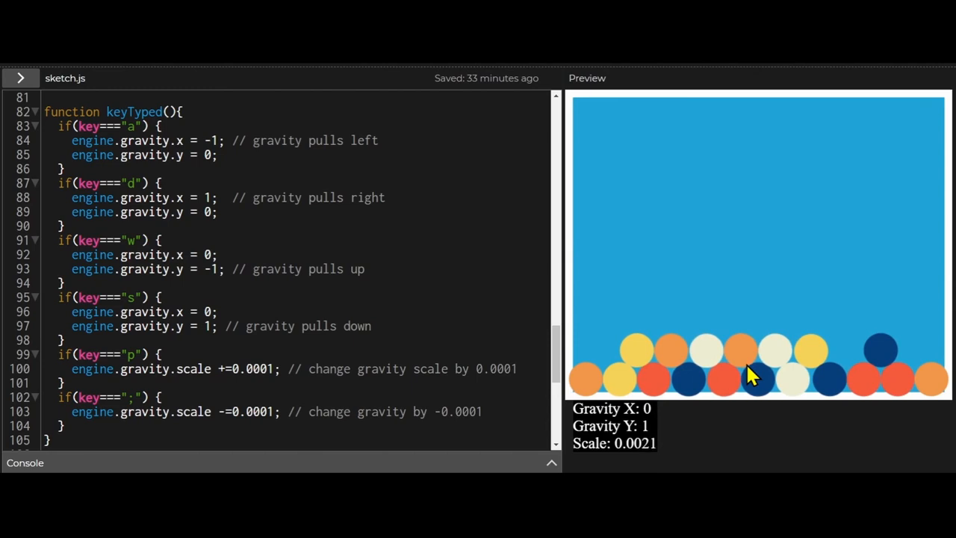
# Flip gravity right, left, then right again, lowering the scale to 0.0004.
pyautogui.press('p')
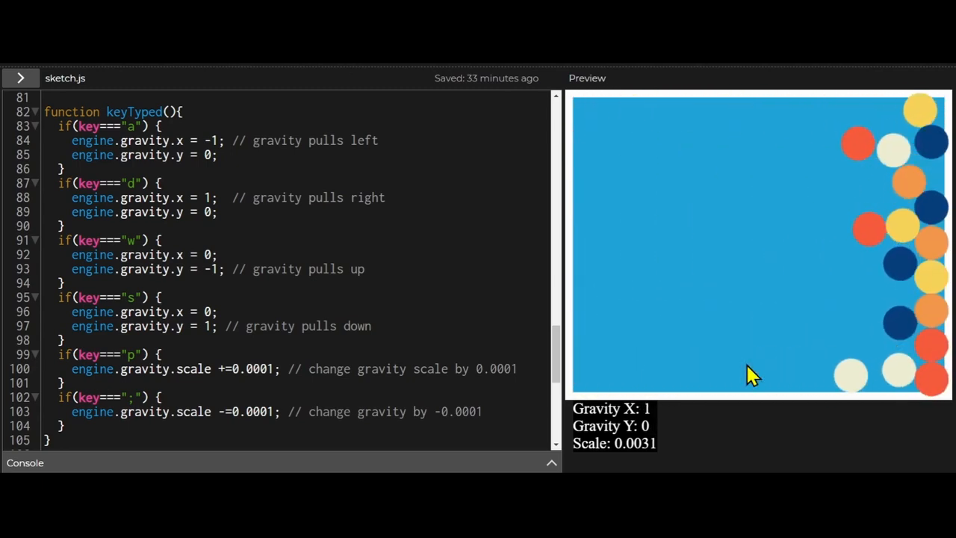
pyautogui.press(';')
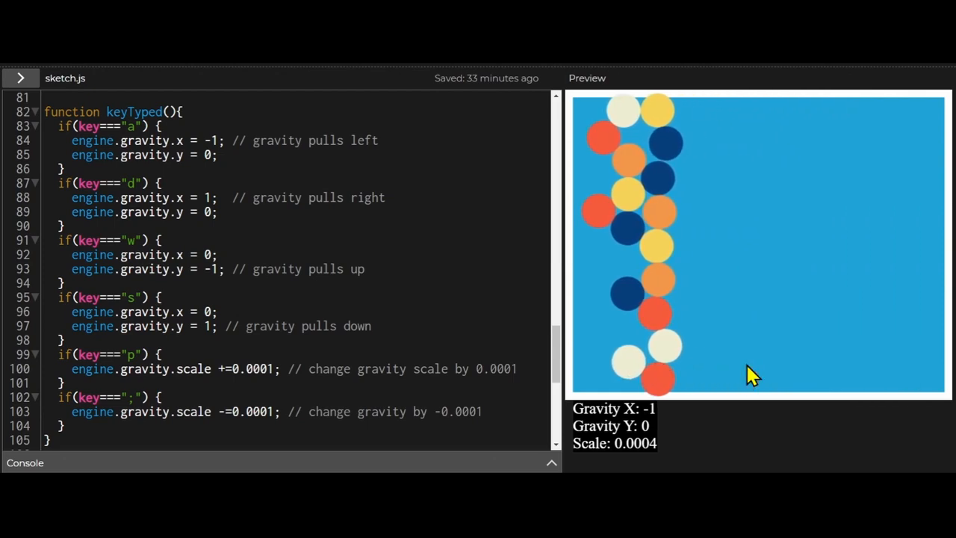
pyautogui.press('d')
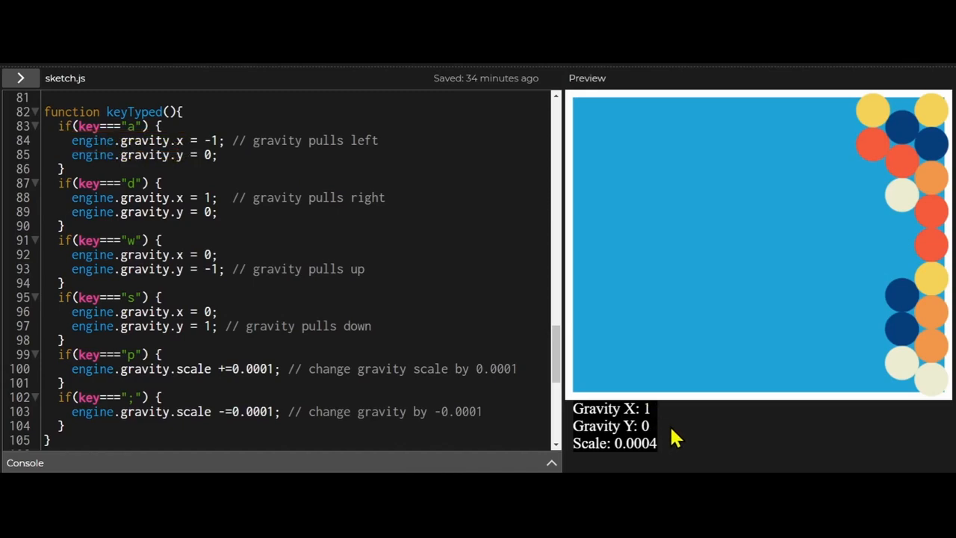
# Switch gravity to pull left (X: -1) at scale 0.001.
pyautogui.press('s')
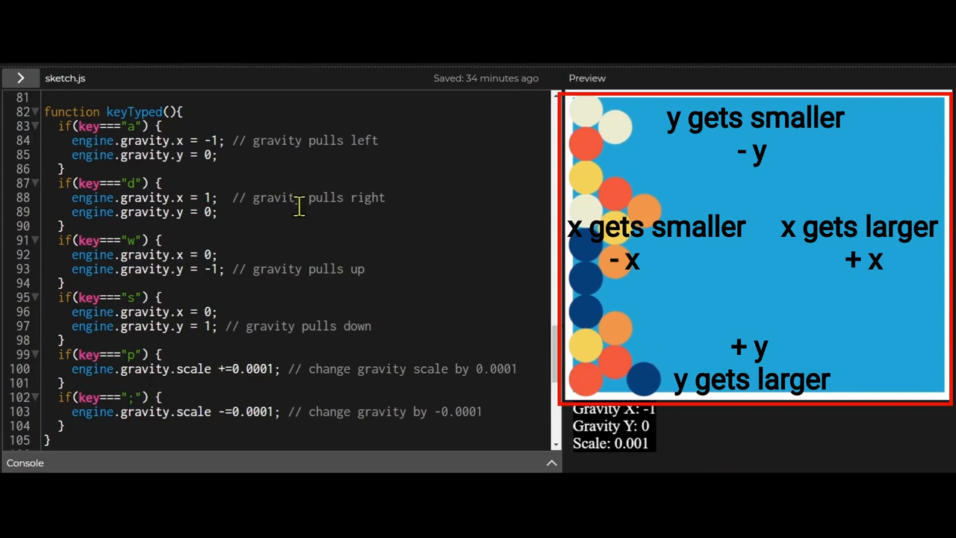
# Switch gravity to pull right (X: 1) at scale 0.001, stacking balls on the right wall.
pyautogui.press('d')
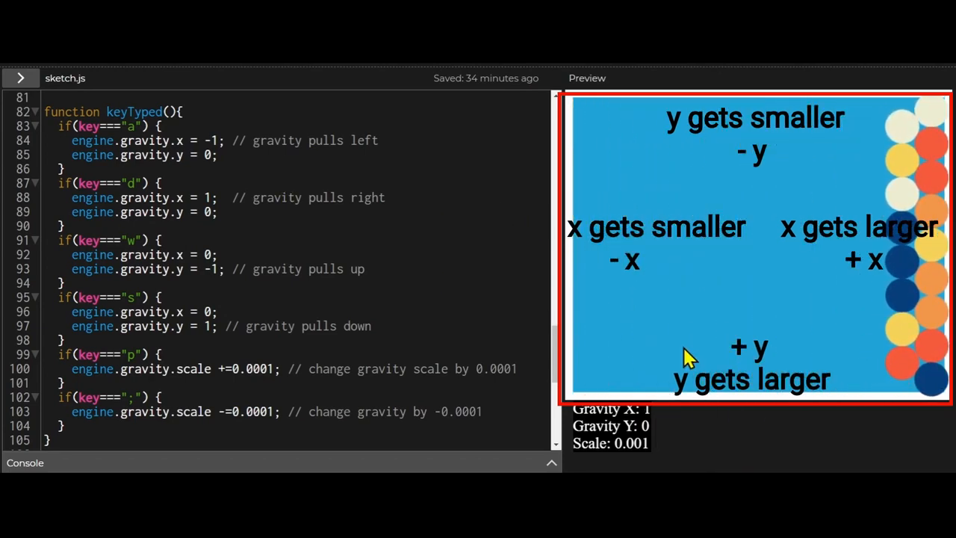
pyautogui.moveTo(750, 224)
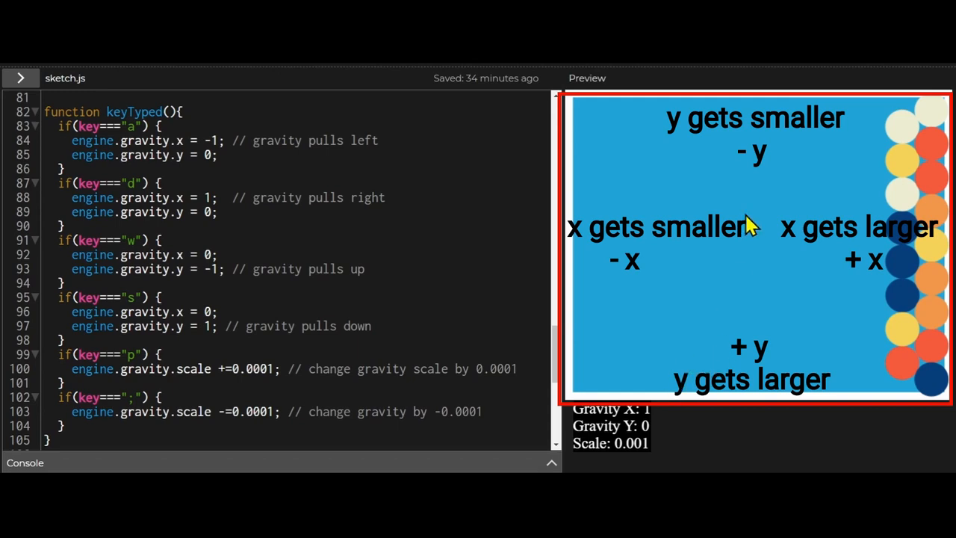
pyautogui.moveTo(910, 259)
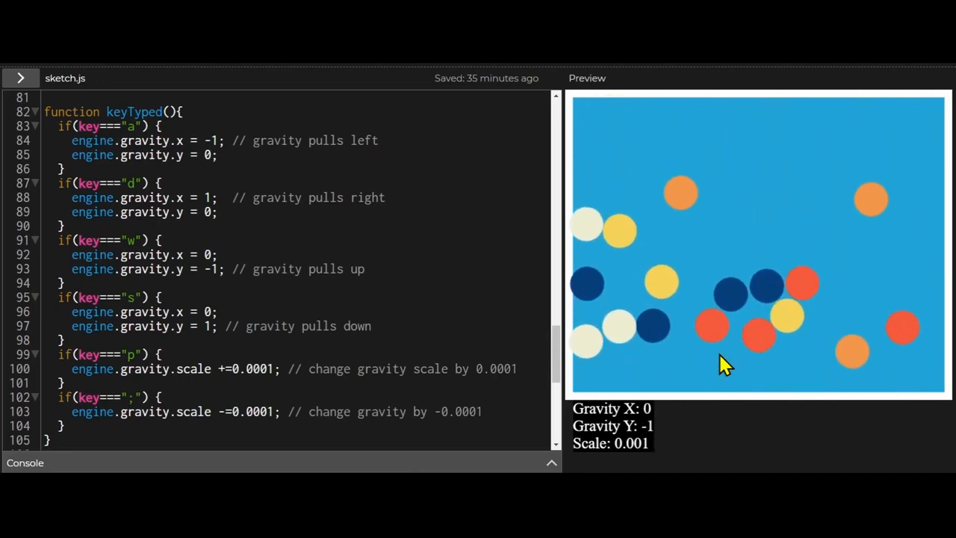
# Flip gravity right then left (X: -1) while raising the scale to 0.0029.
pyautogui.press('d')
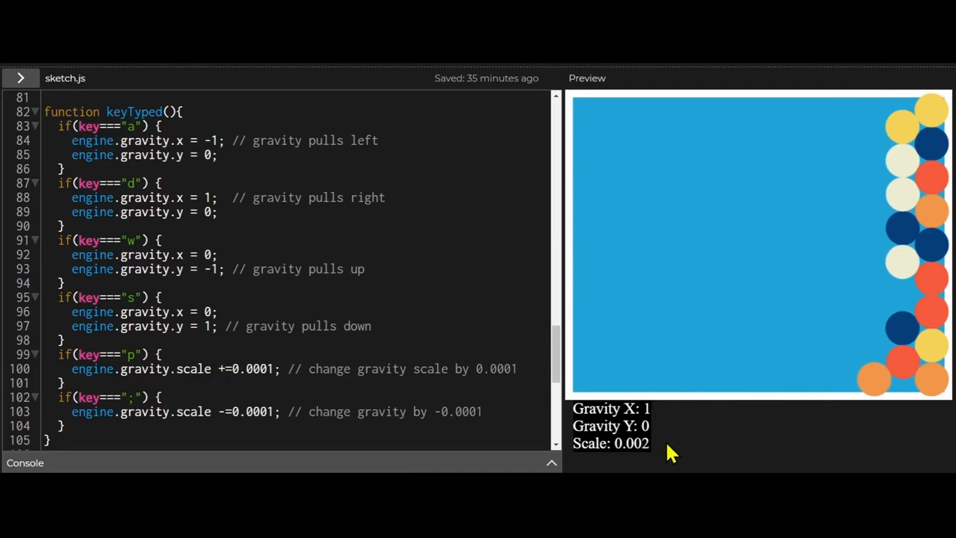
pyautogui.press('a')
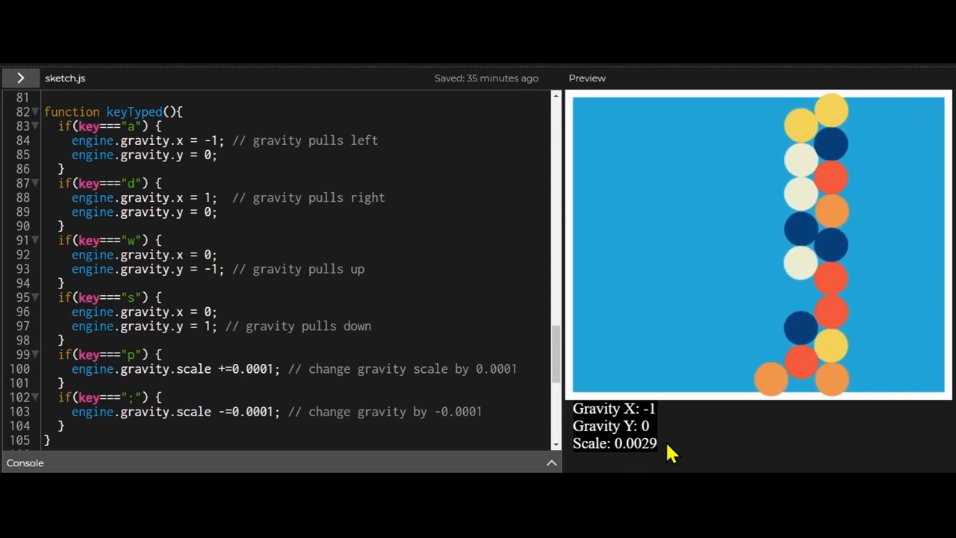